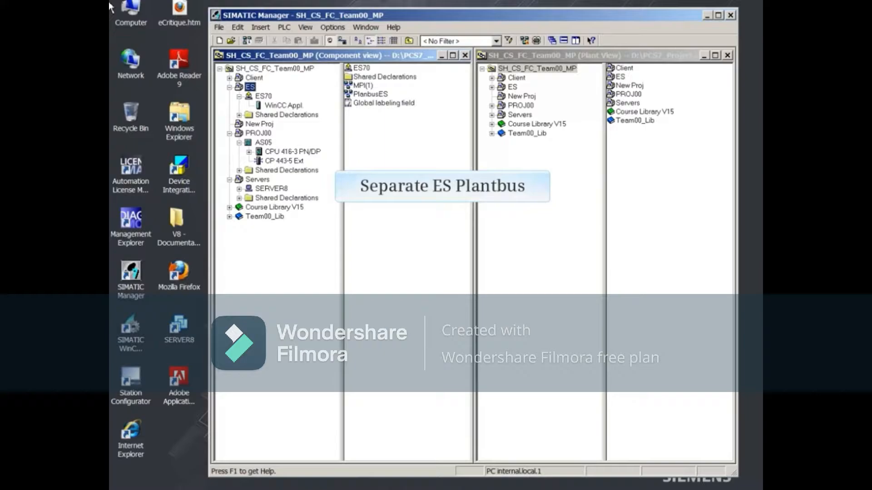
# Show PlantbusES under ES, PLANTBUS_AS under PROJ00/AS05, and PlantbusServer under Servers
pyautogui.click(369, 93)
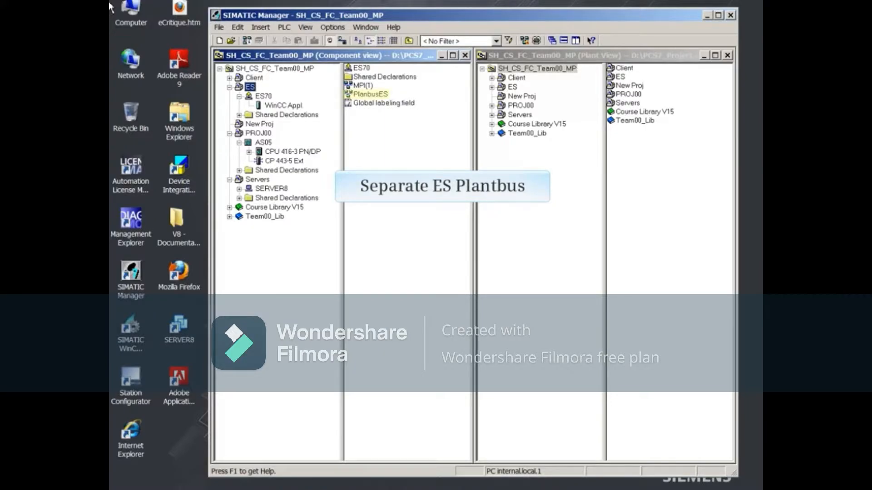
pyautogui.moveTo(200, 10)
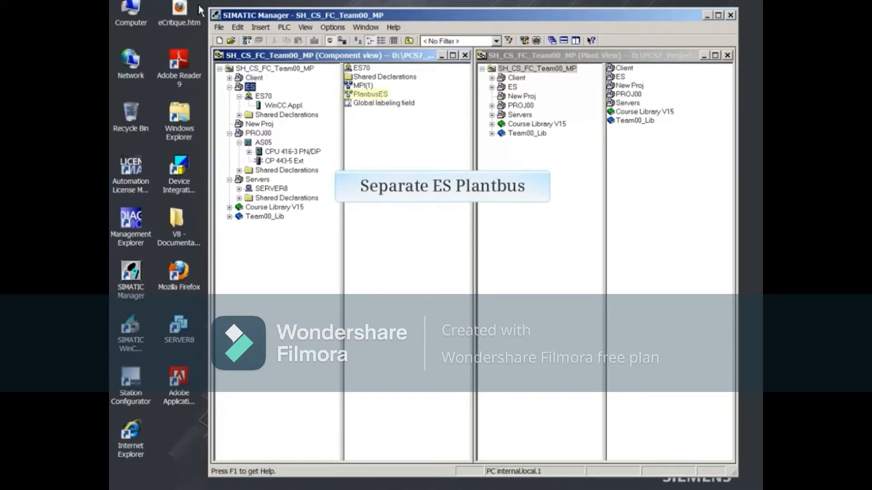
pyautogui.click(263, 142)
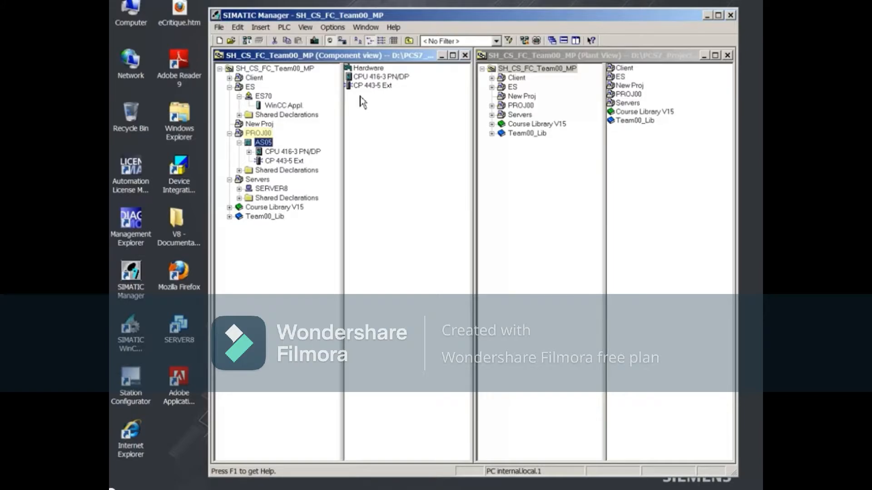
pyautogui.moveTo(257, 132)
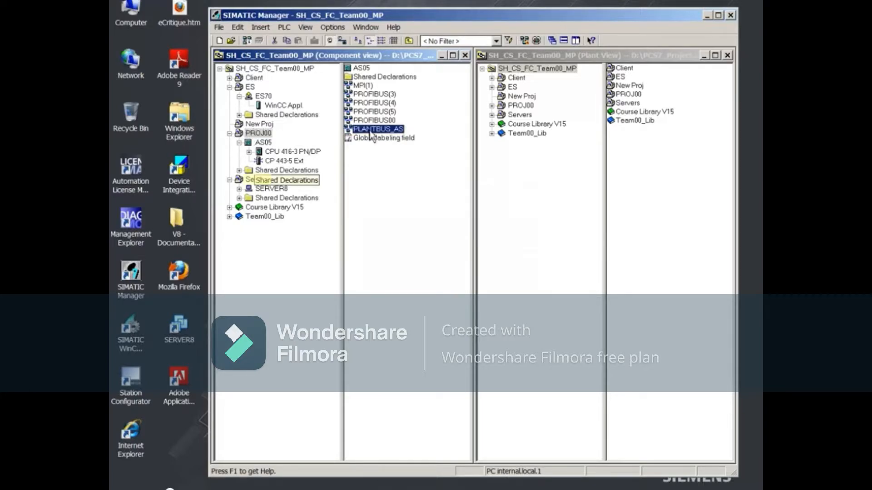
pyautogui.click(257, 180)
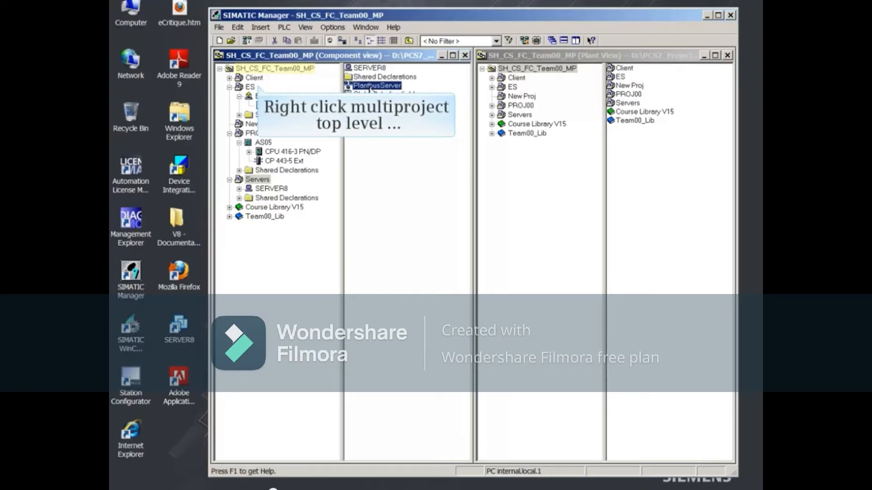
# Start Adjust Projects from the SH_CS_FC_Team00_MP multiproject root's Multiproject menu
pyautogui.rightClick(273, 68)
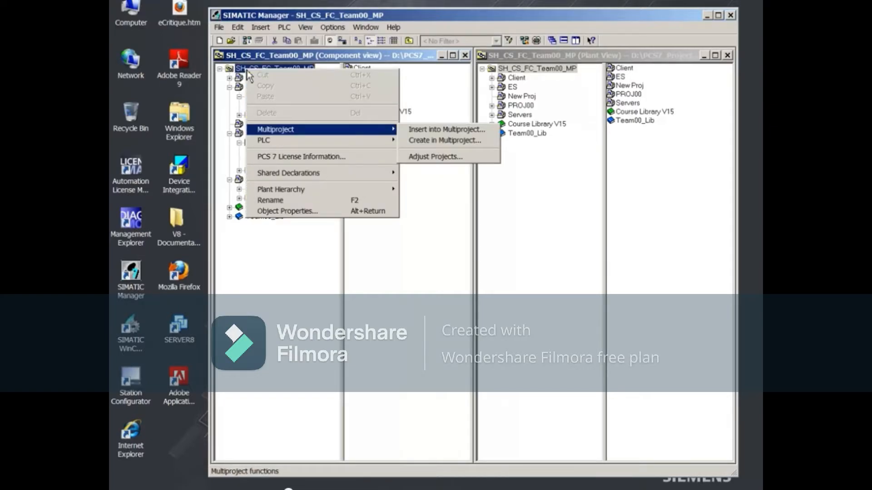
pyautogui.moveTo(435, 156)
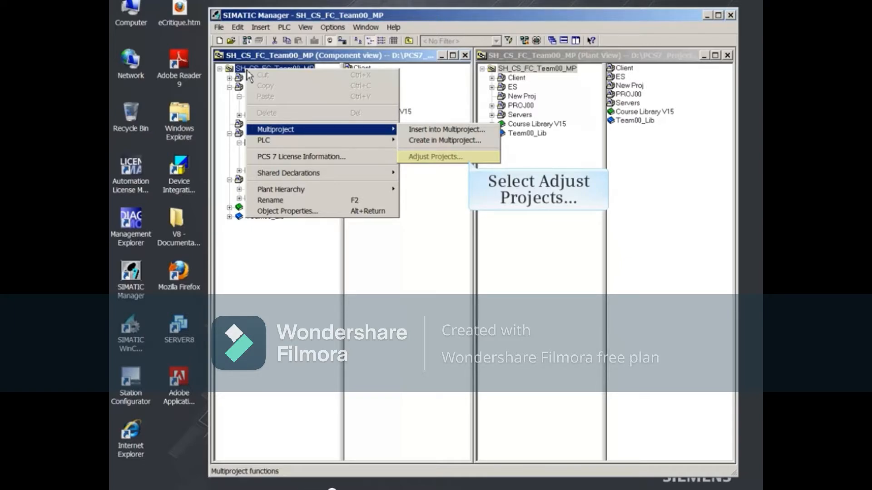
pyautogui.click(435, 157)
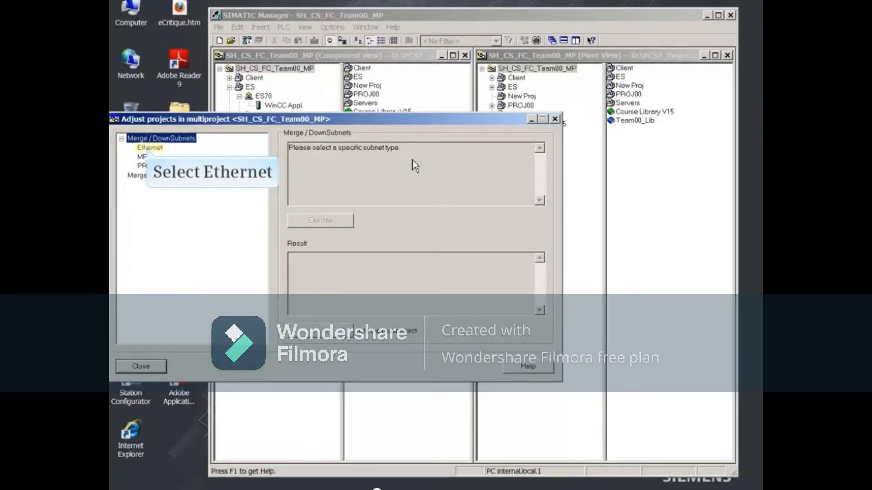
# Choose Ethernet under Merge/Unmerge Subnets and execute to list the three plant bus subnets
pyautogui.click(149, 147)
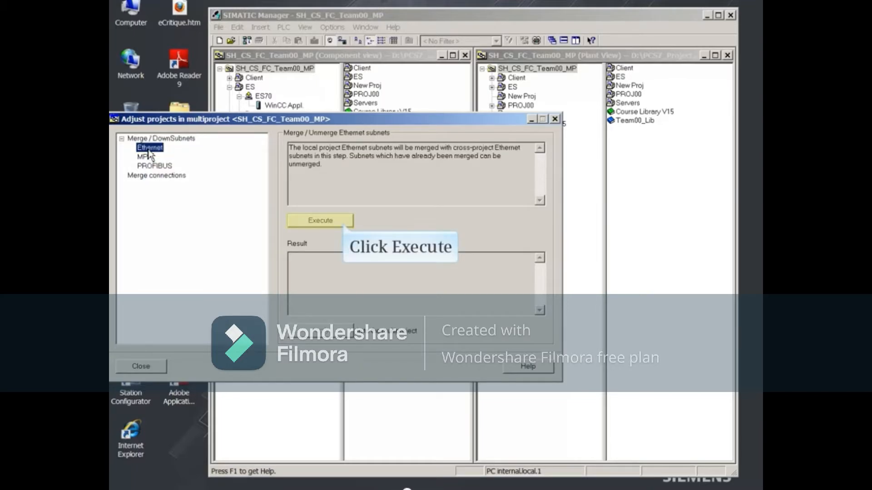
pyautogui.click(319, 221)
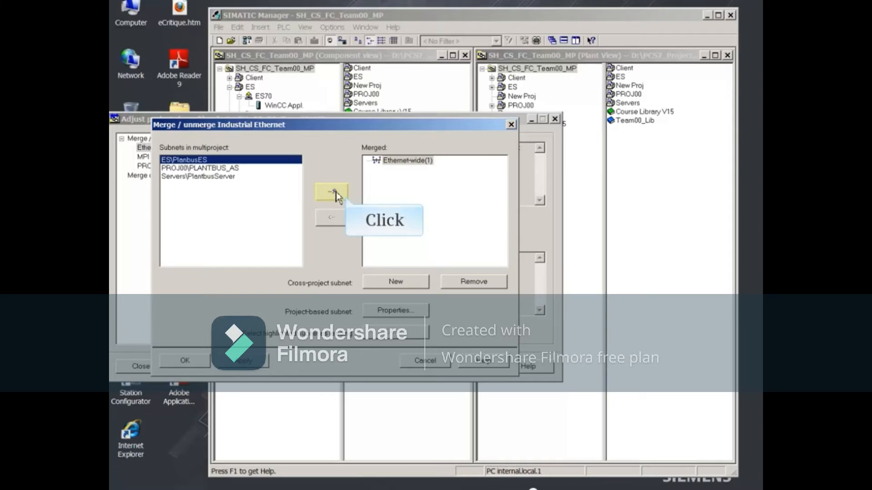
# Move PlantbusES, PLANTBUS_AS and PlantbusServer into the Ethernet-wide(1) merged subnet
pyautogui.click(332, 193)
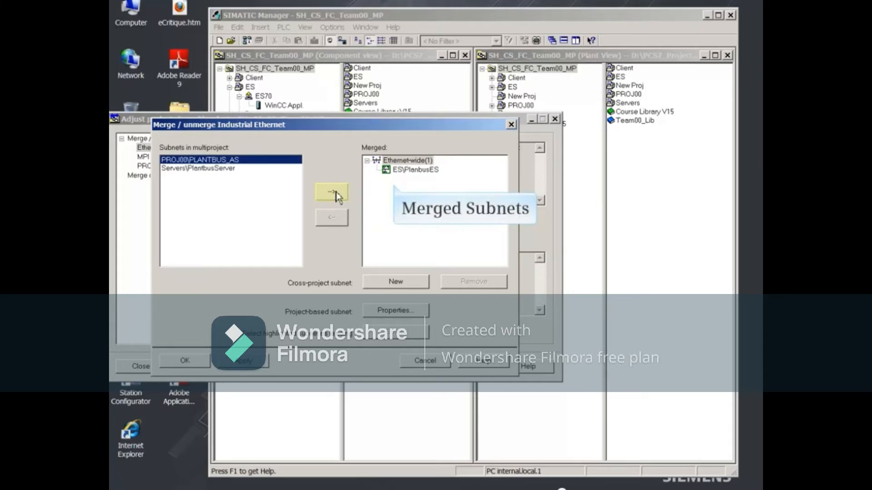
pyautogui.click(331, 193)
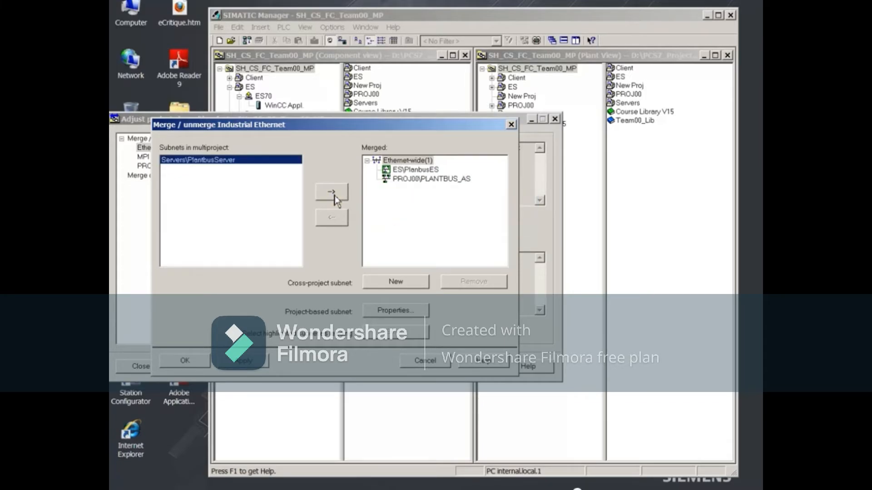
pyautogui.moveTo(331, 192)
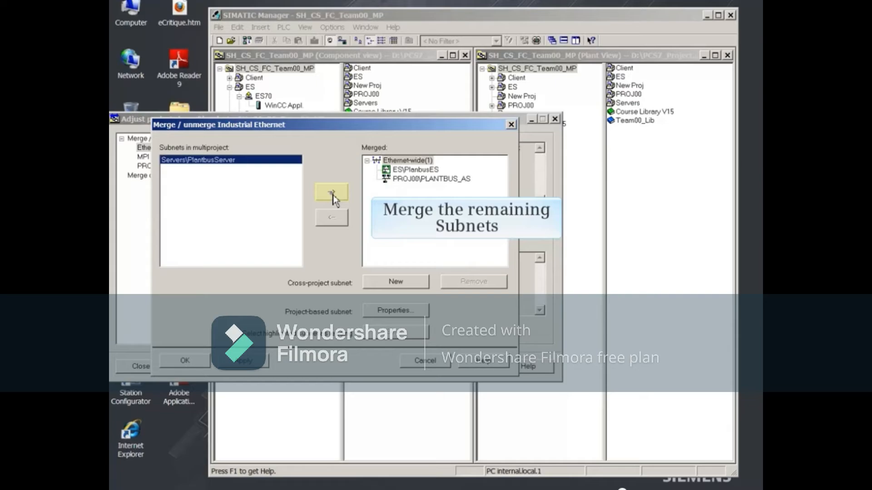
pyautogui.click(332, 193)
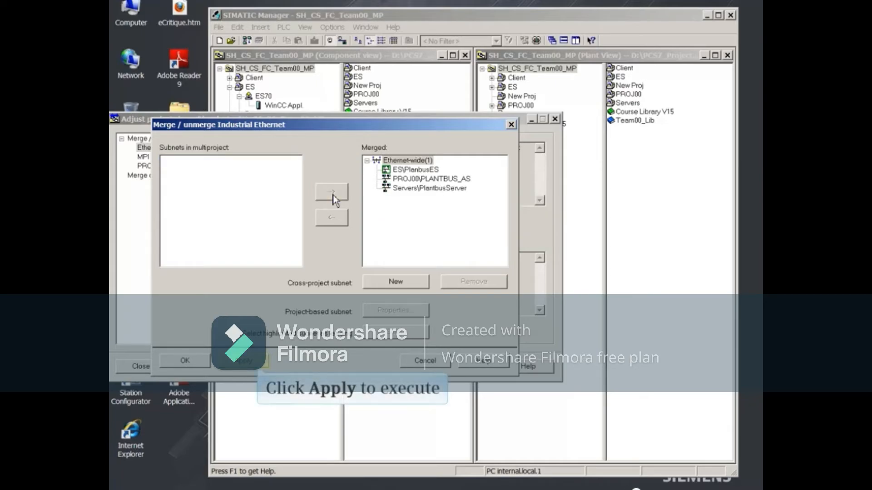
pyautogui.moveTo(251, 368)
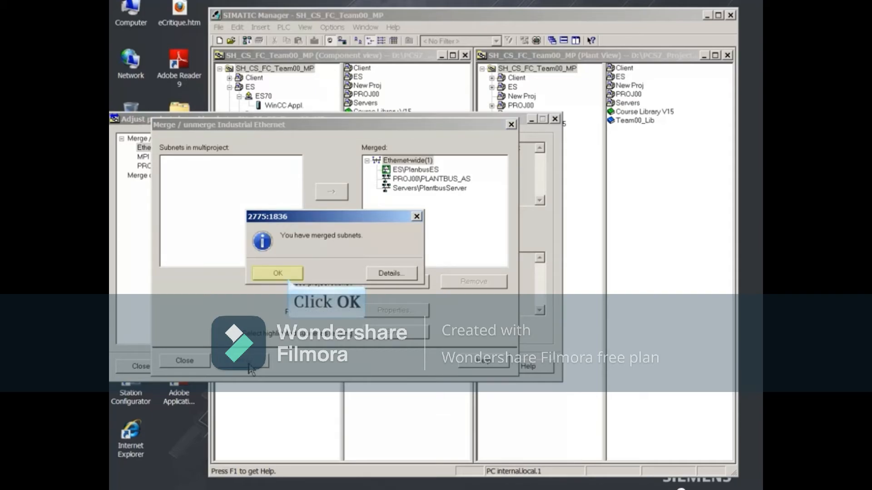
# Acknowledge the merge message, close both dialogs and save the Ethernet-wide(1) merge changes
pyautogui.click(277, 273)
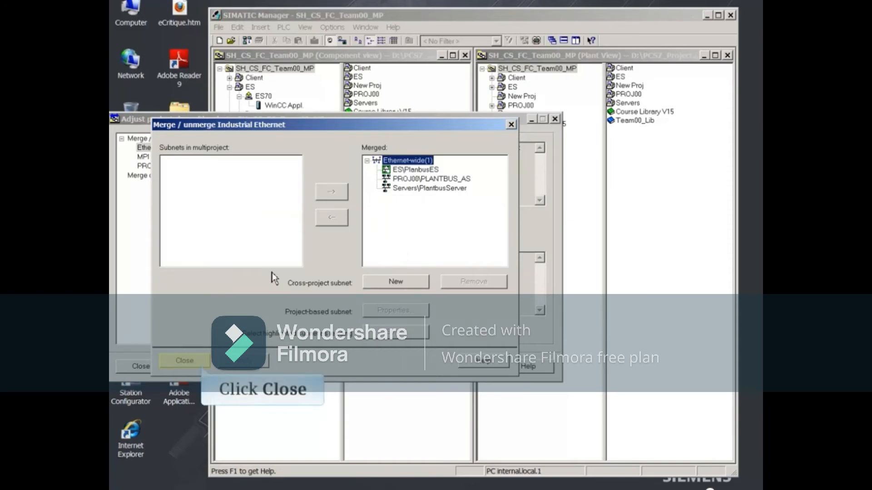
pyautogui.click(185, 361)
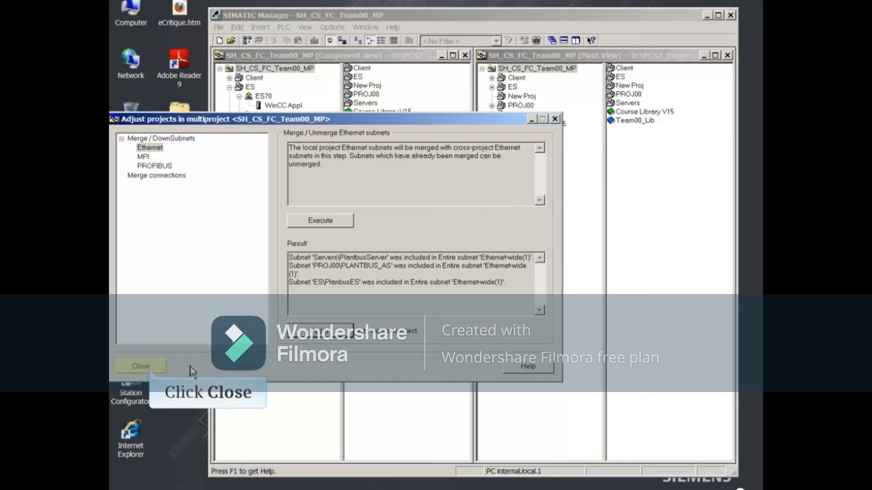
pyautogui.click(141, 366)
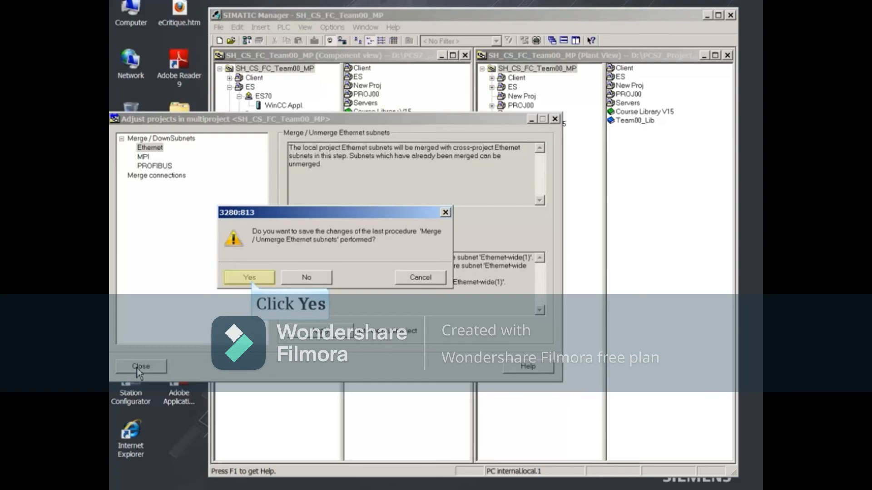
pyautogui.click(249, 277)
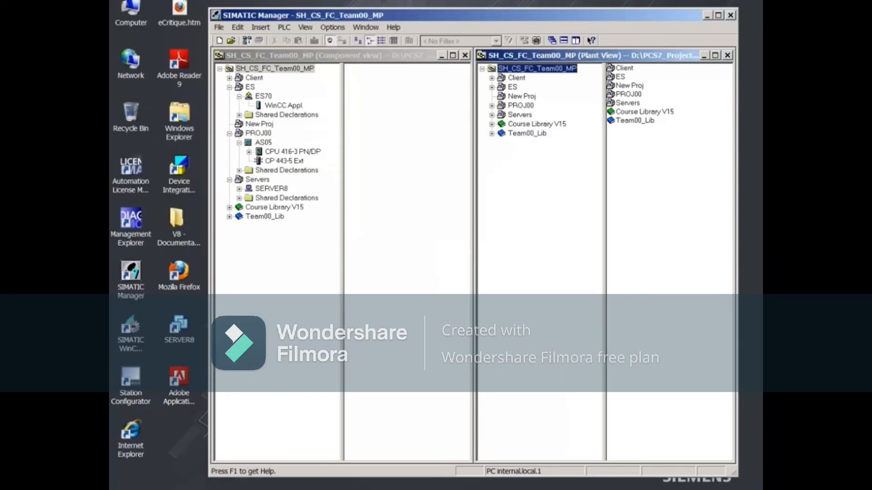